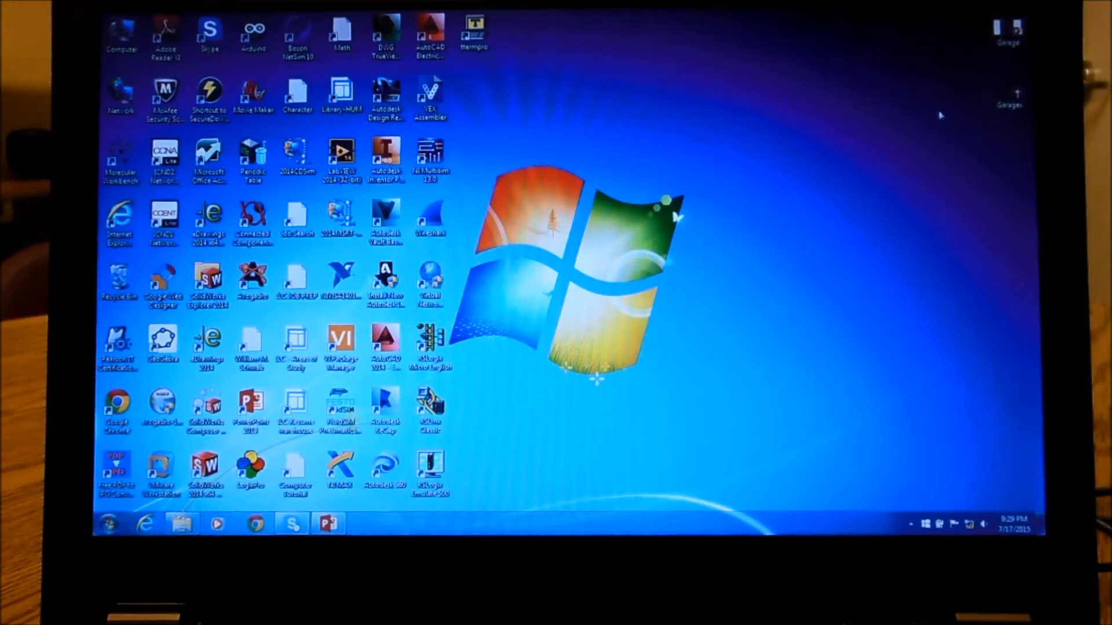
mouse_move(746, 225)
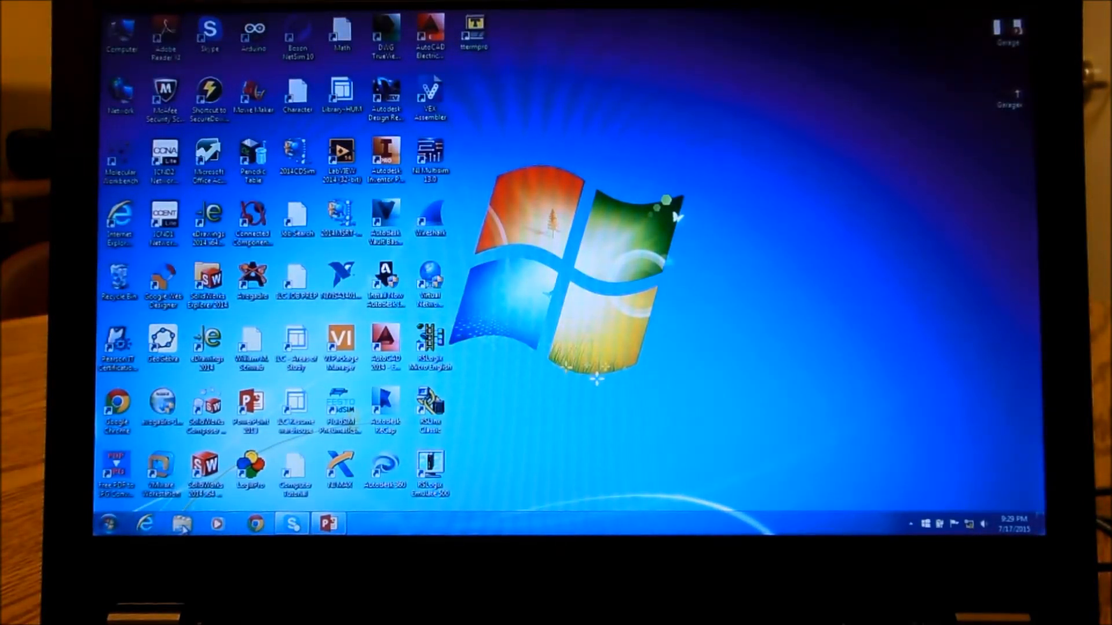
mouse_move(182, 522)
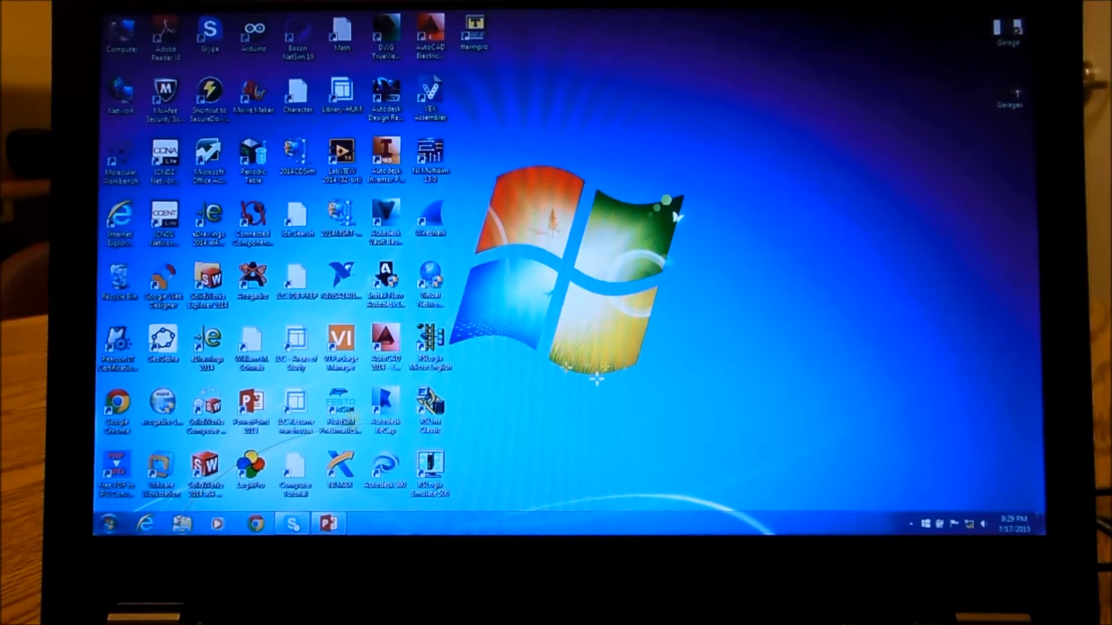
mouse_move(181, 525)
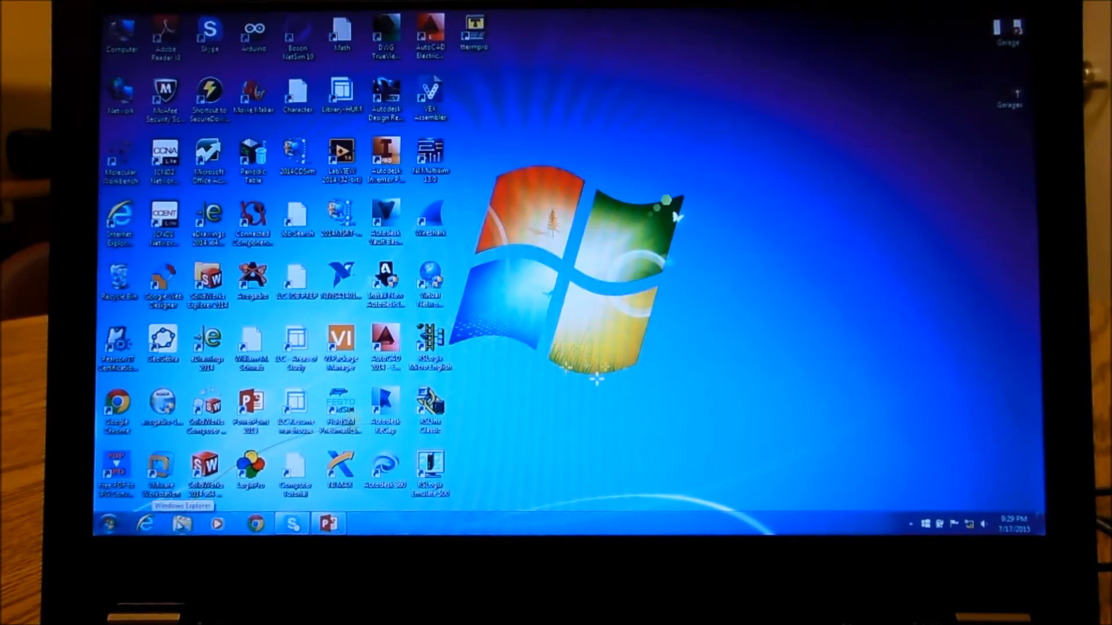
Browse through LabVIEW 2014 > LabVIEW Interface for Arduino > Firmware into the LIFA_Base folder
click(182, 524)
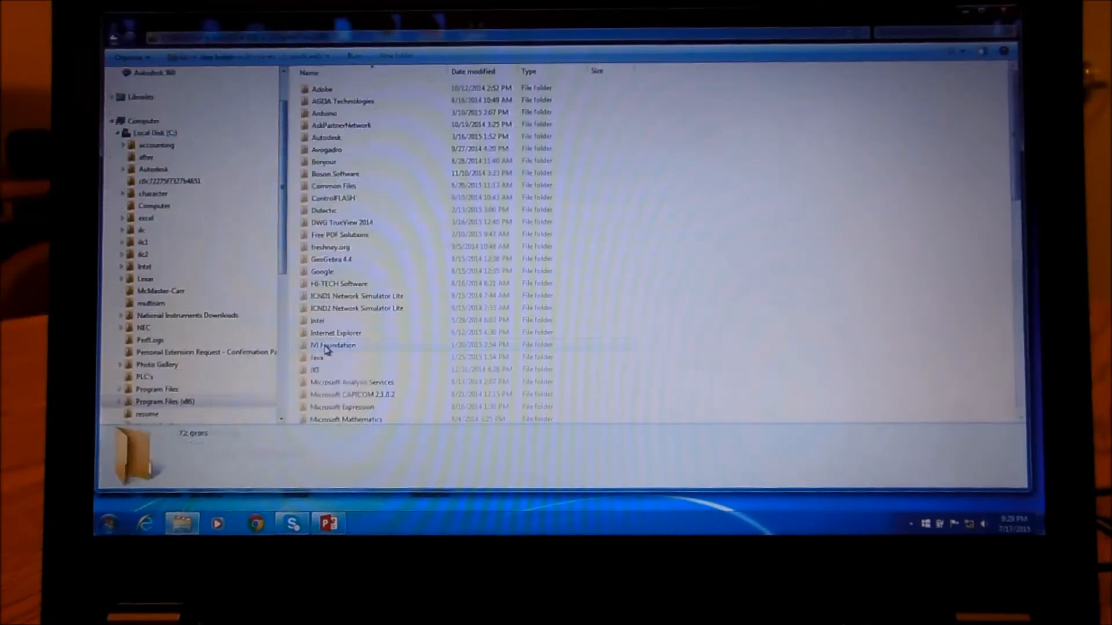
scroll(down, 3)
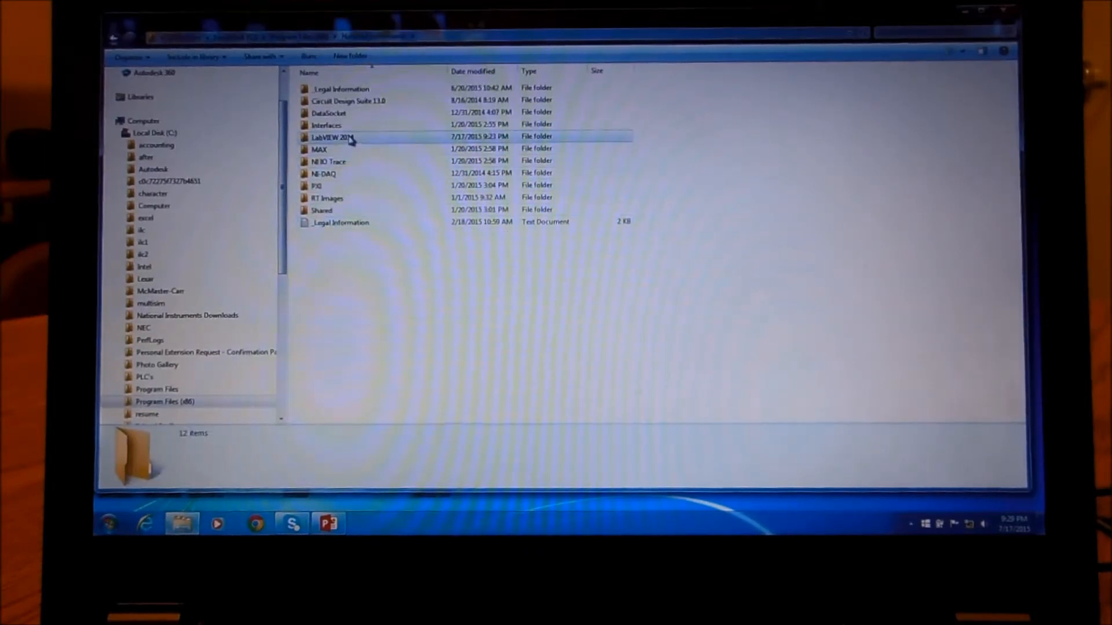
double_click(328, 138)
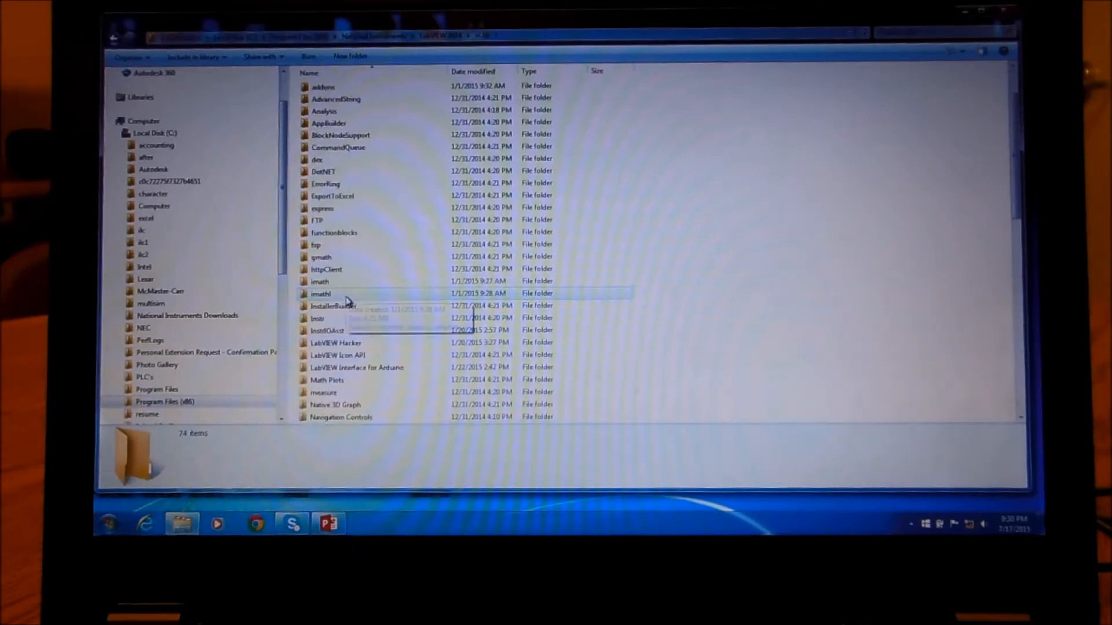
mouse_move(376, 371)
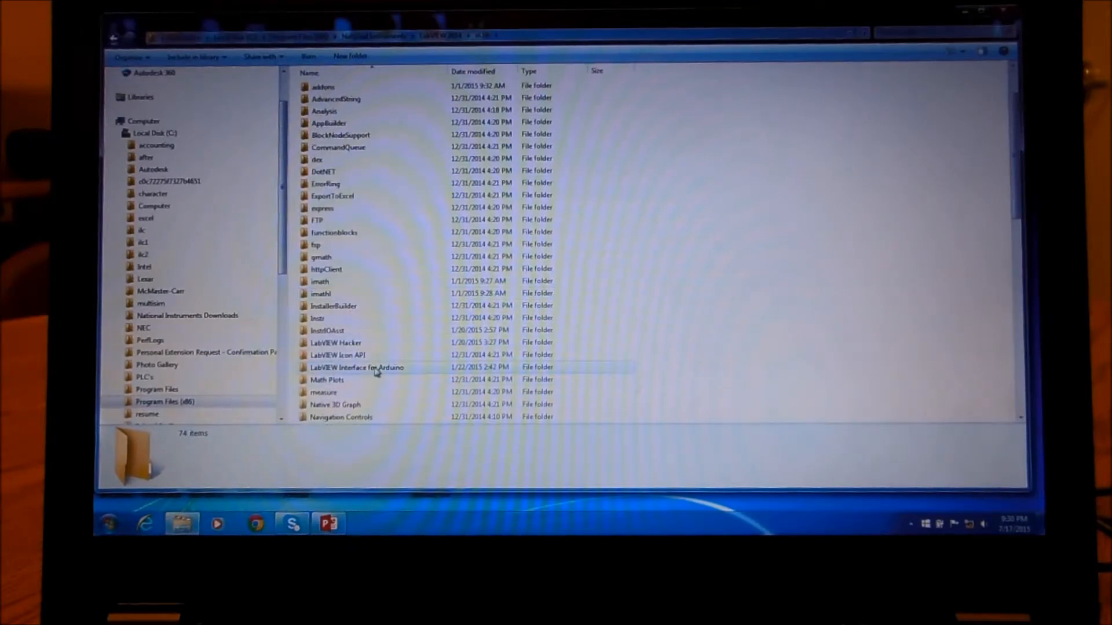
double_click(356, 367)
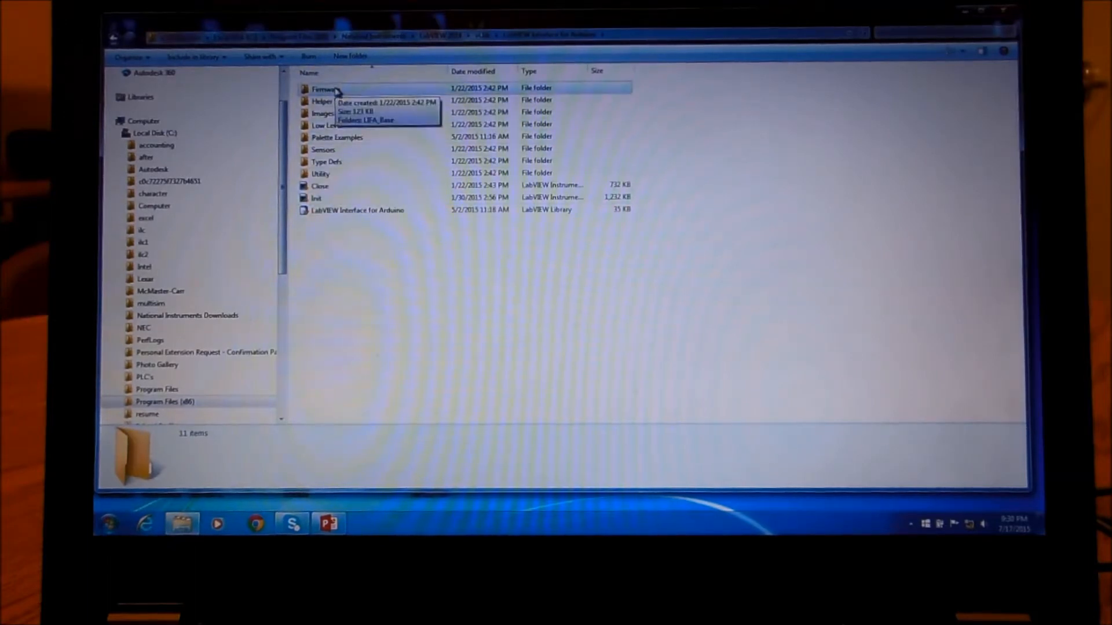
double_click(324, 88)
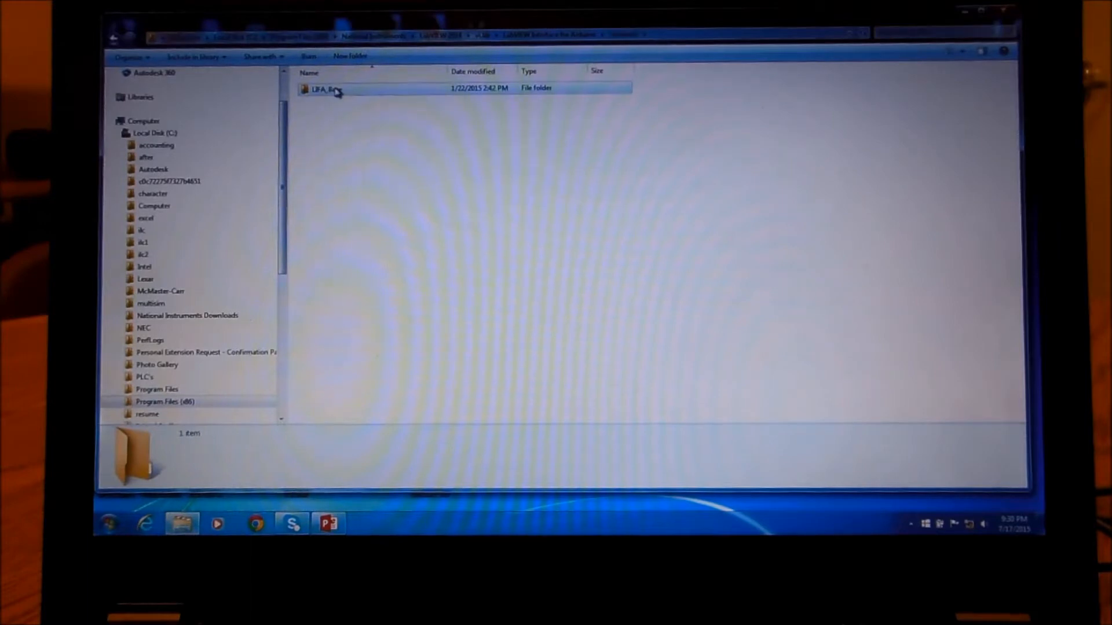
double_click(325, 91)
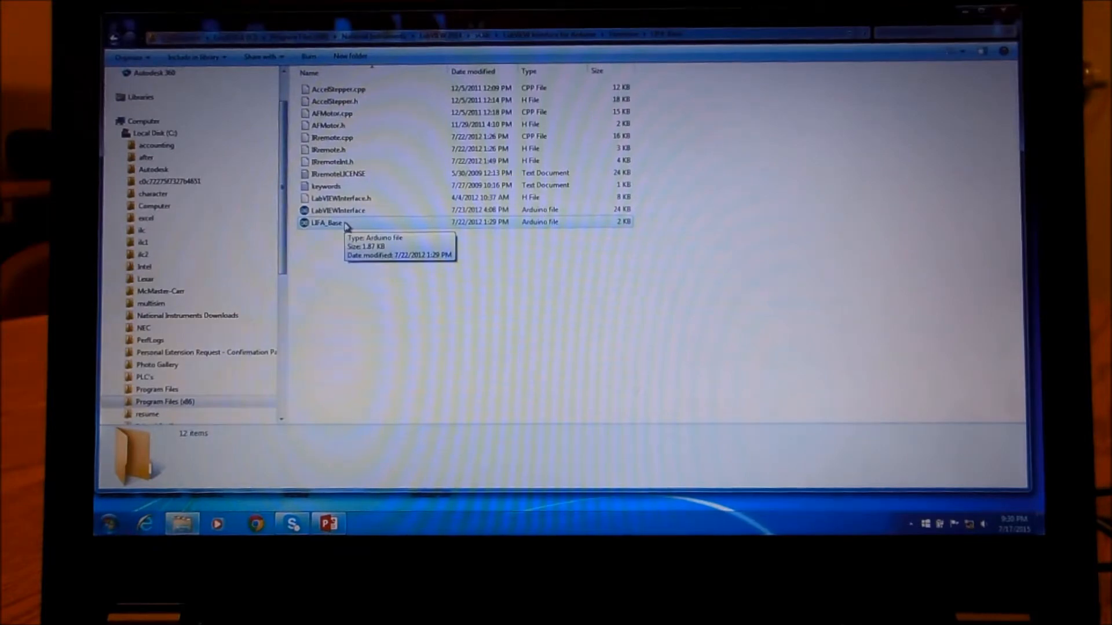
Open LIFA_Base.ino in the Arduino IDE, verify it, and upload it to the board
double_click(325, 225)
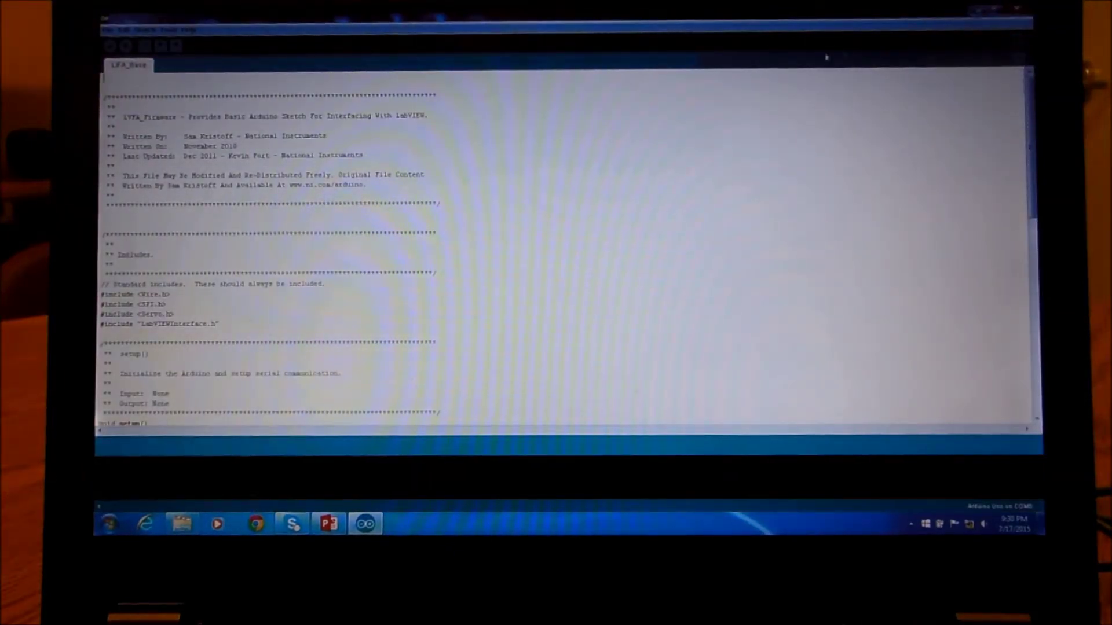
click(111, 47)
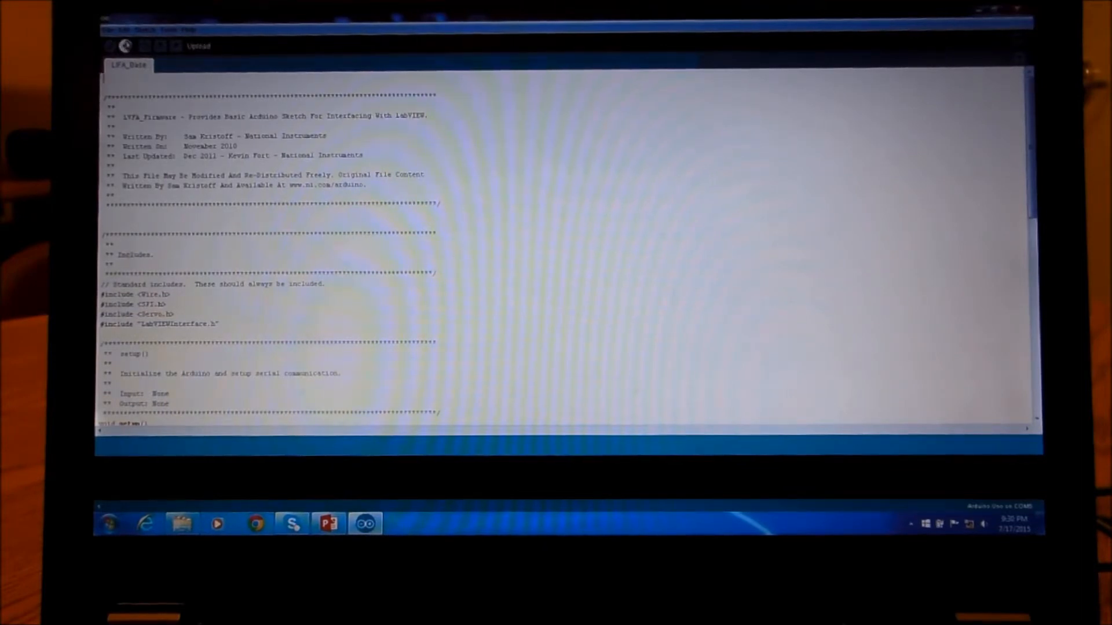
click(174, 27)
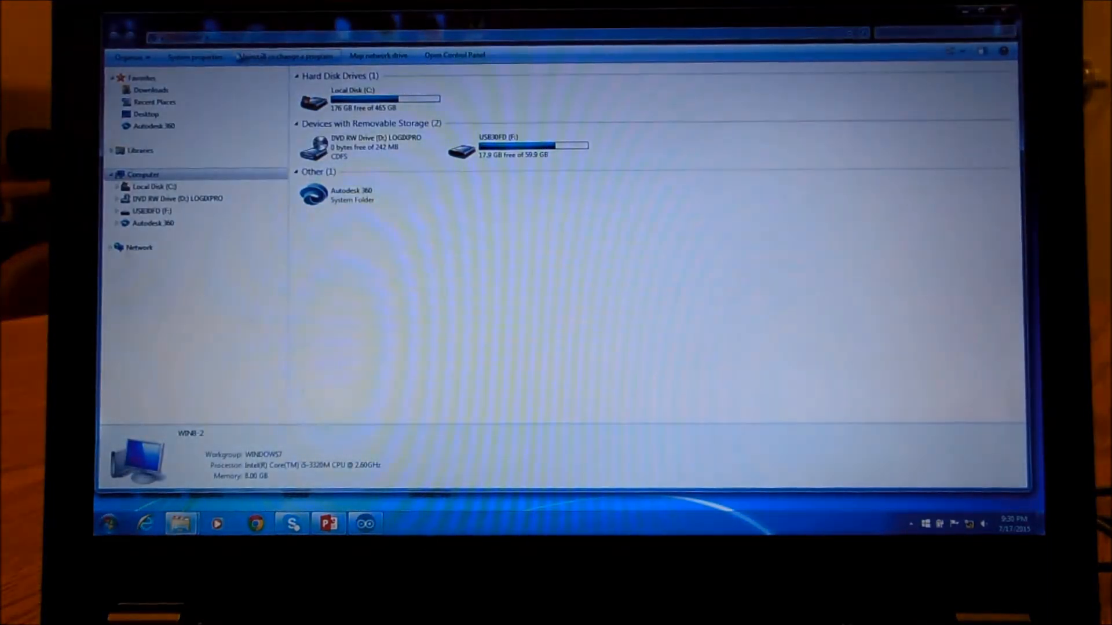
Open System properties from Computer and go to Device Manager
click(196, 56)
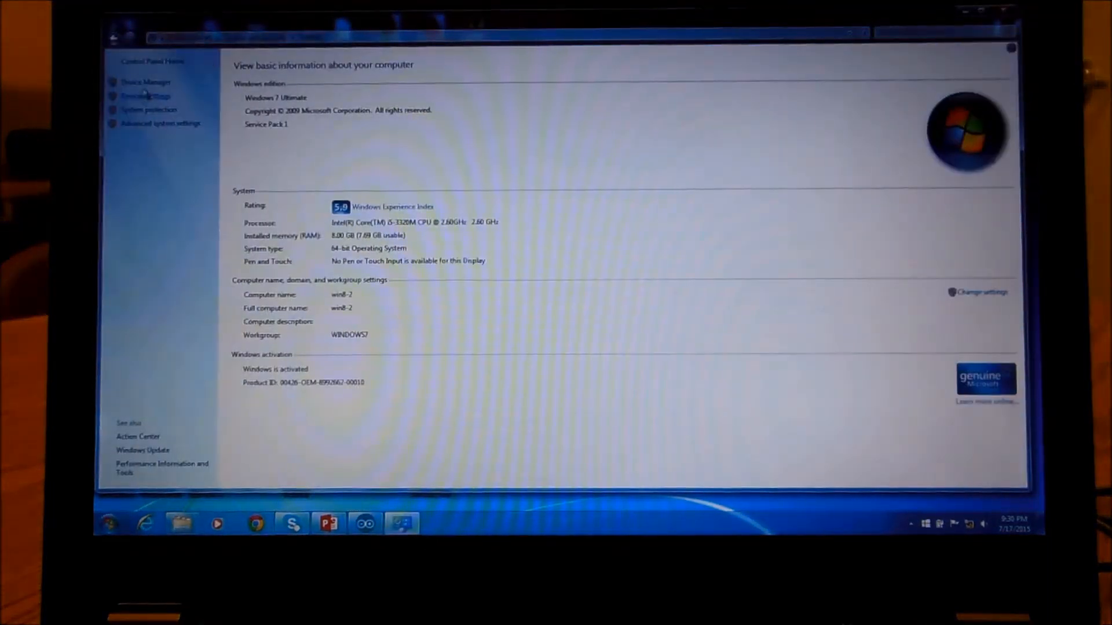
click(142, 81)
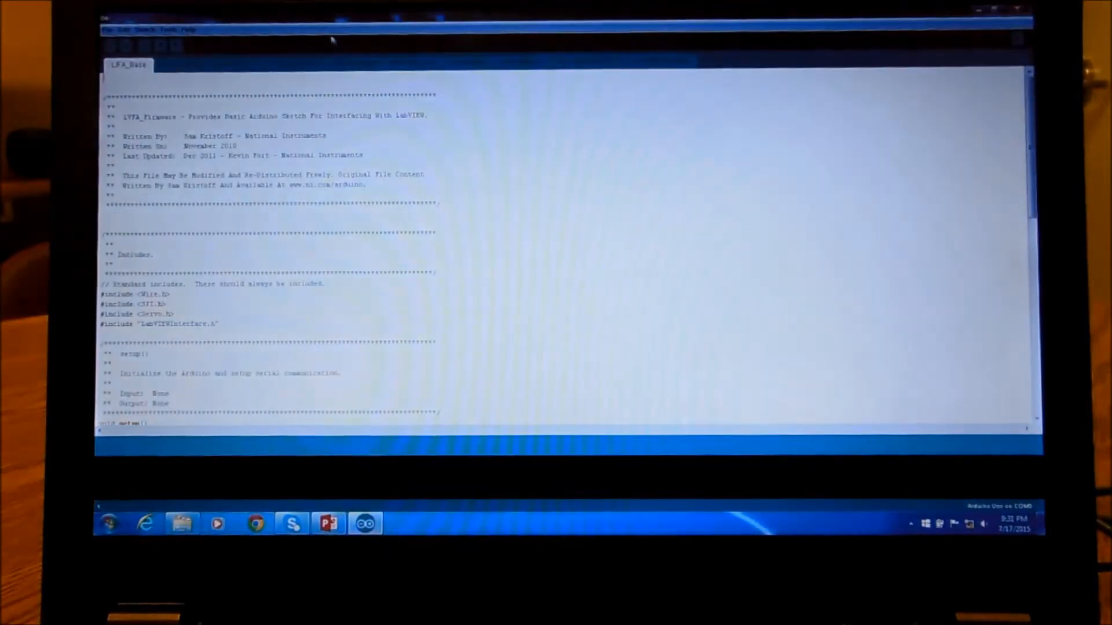
Upload LIFA_Base, which compiles to 21,466 of 32,256 bytes
click(123, 45)
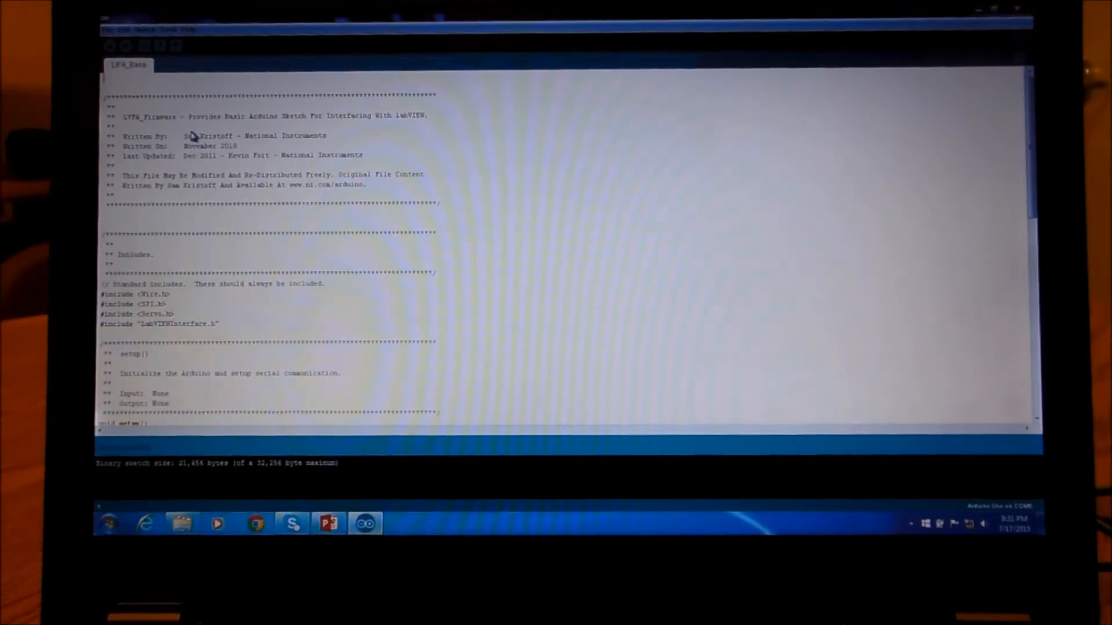
mouse_move(598, 136)
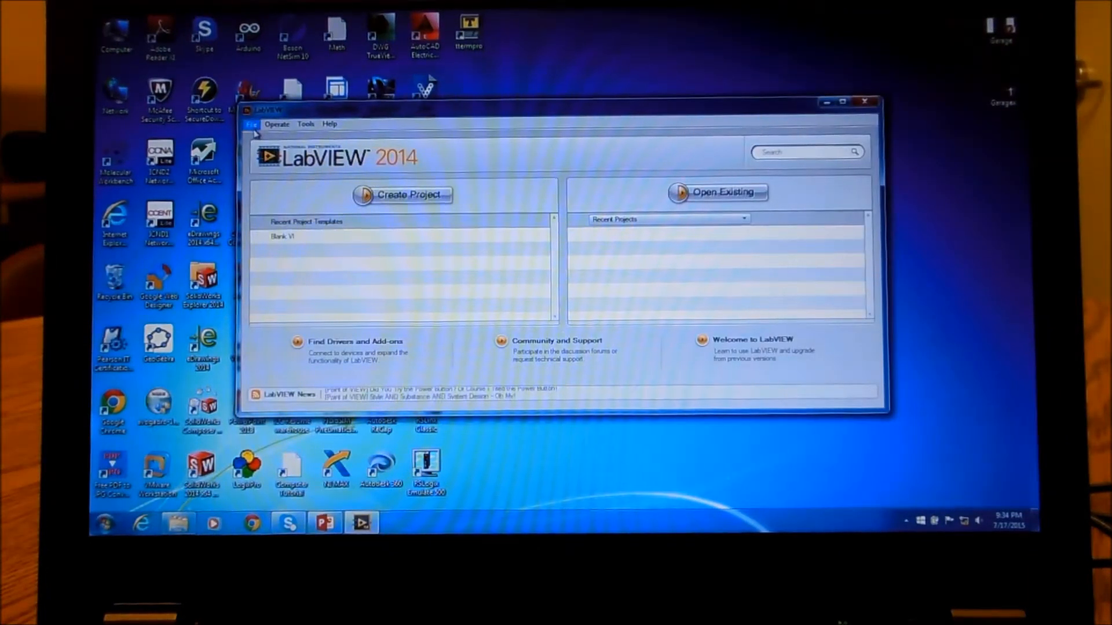
Open the File menu in the LabVIEW 2014 Getting Started window
click(251, 123)
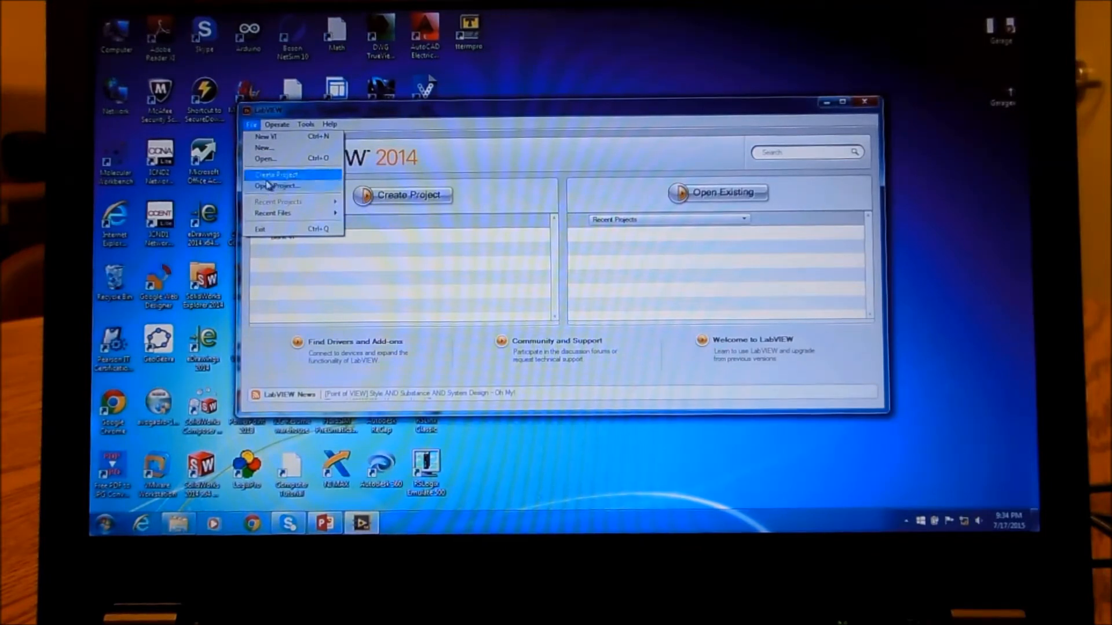
mouse_move(281, 213)
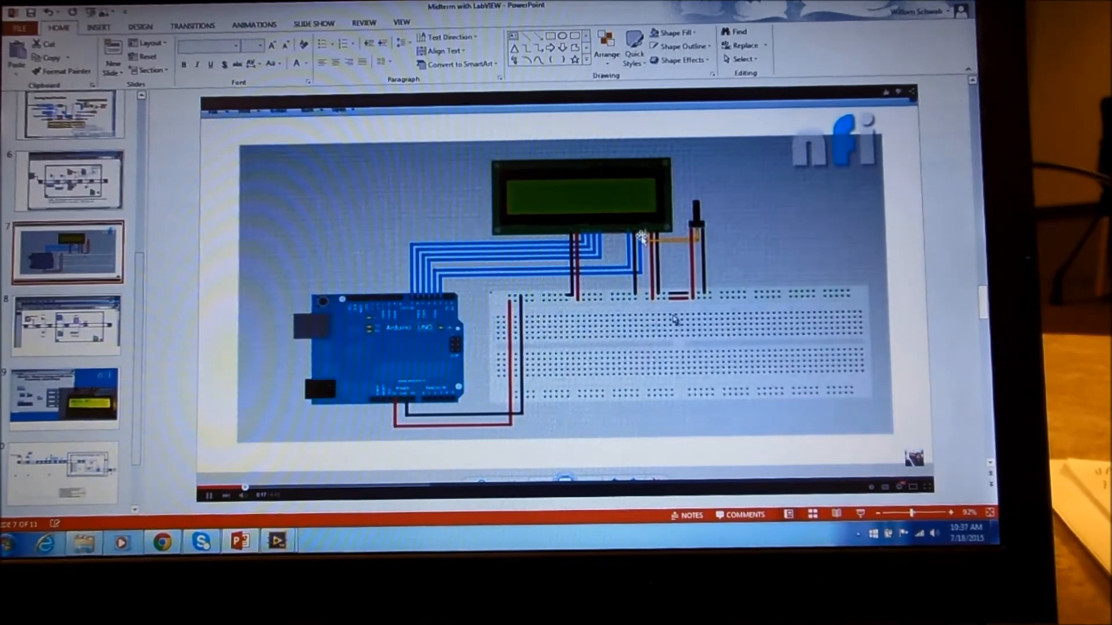
Play the slide 7 video of the Arduino Uno wired to the LCD
click(65, 325)
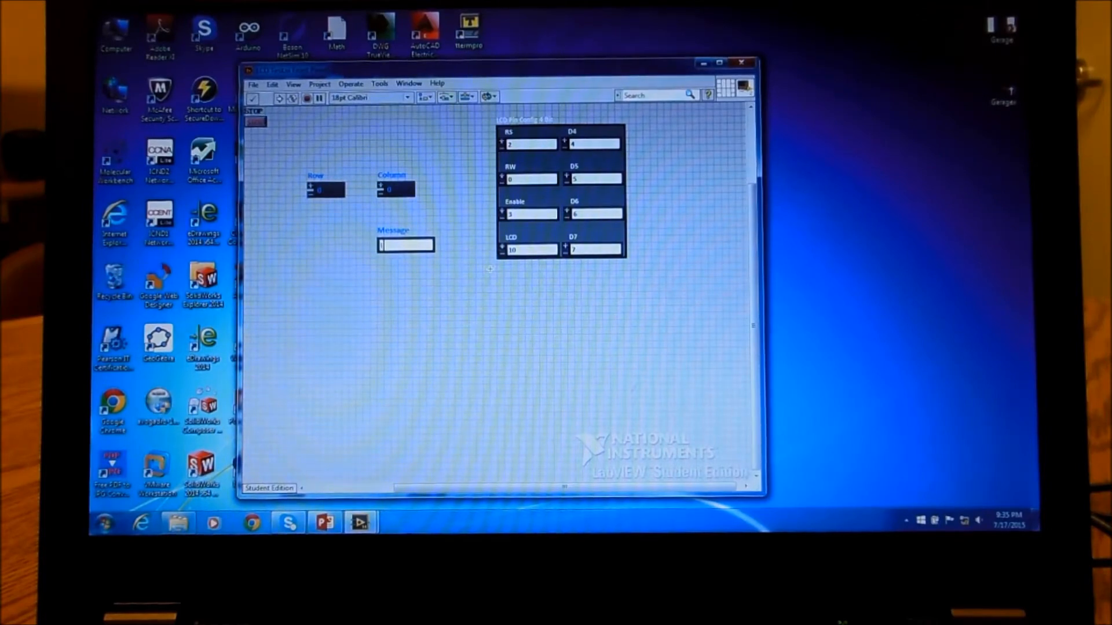
Enter 'LabView+Arduino' in the Message control and run the LCD test VI
text(LabView)
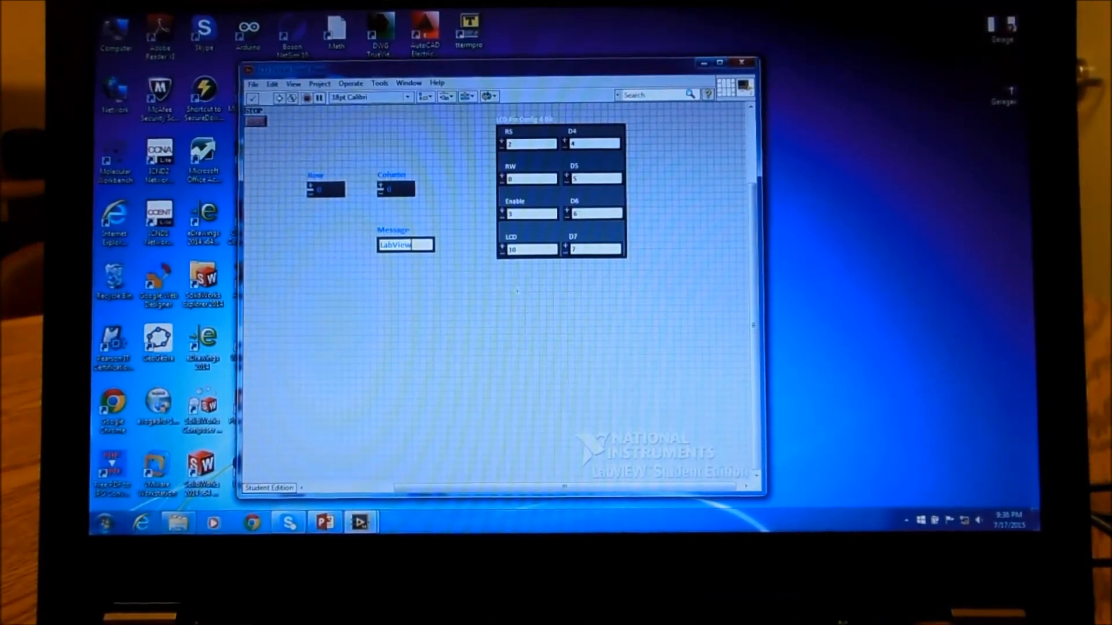
text(+Arduino)
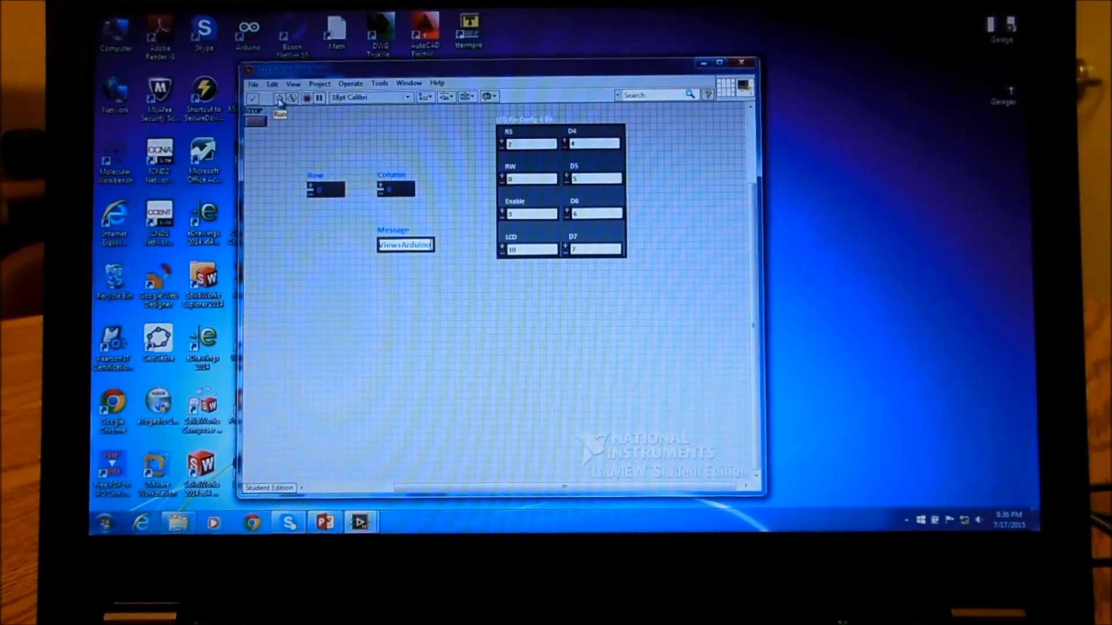
click(280, 97)
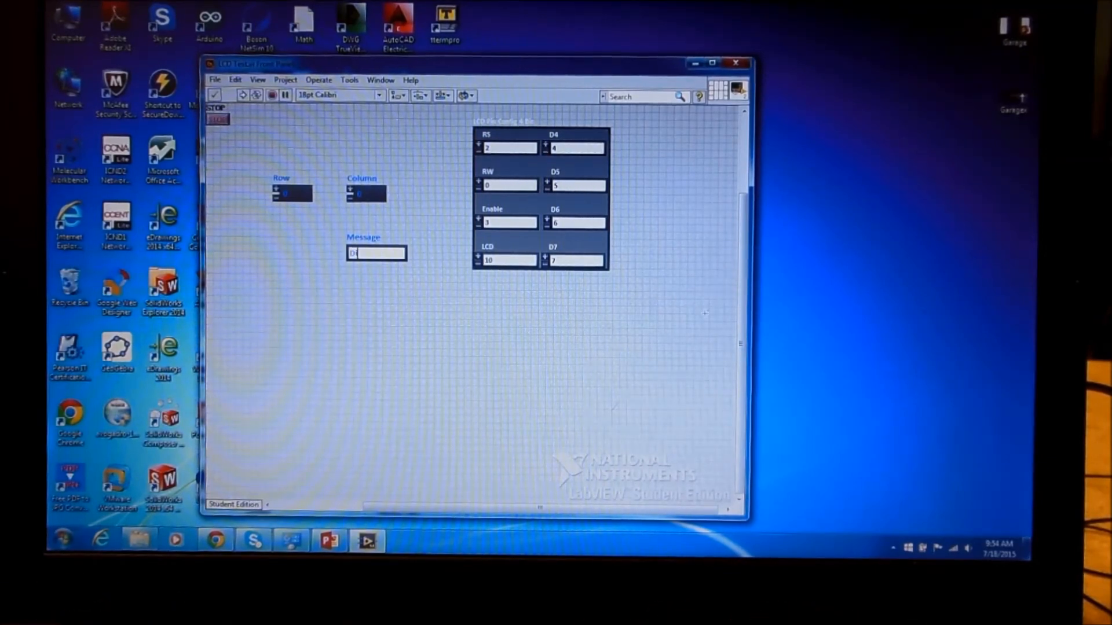
Enter 'Display Test' in the Message control and run the VI
text(Displat)
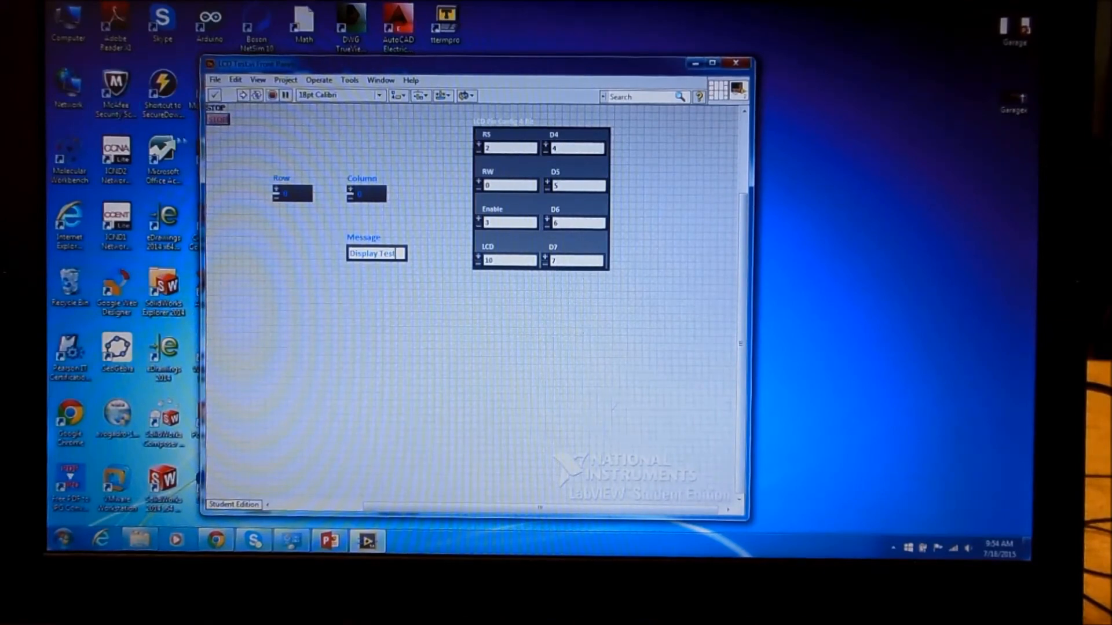
click(242, 95)
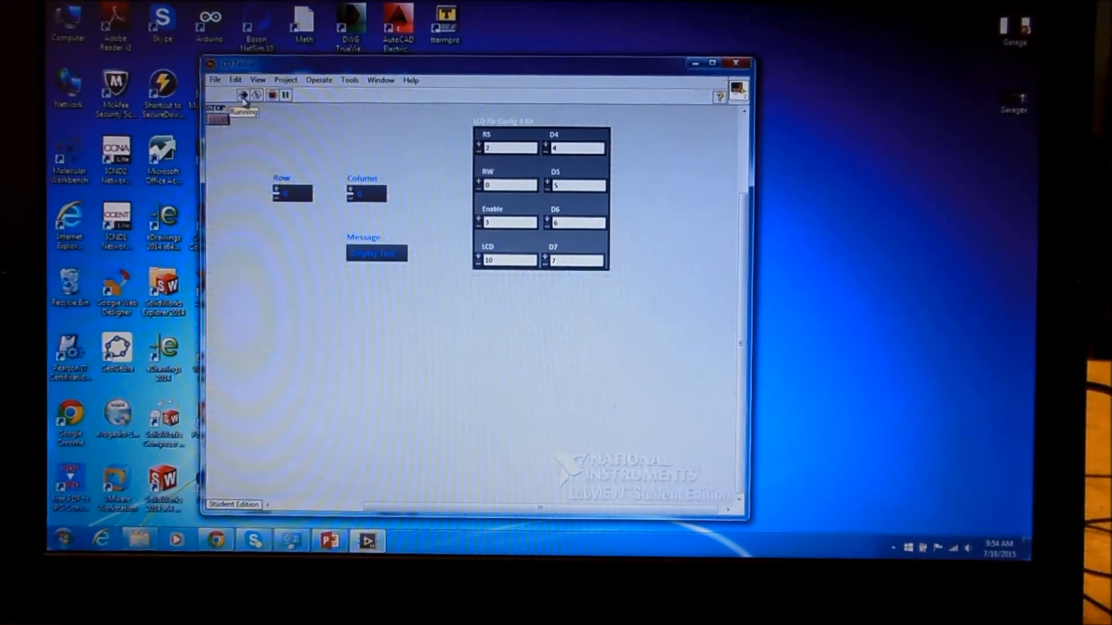